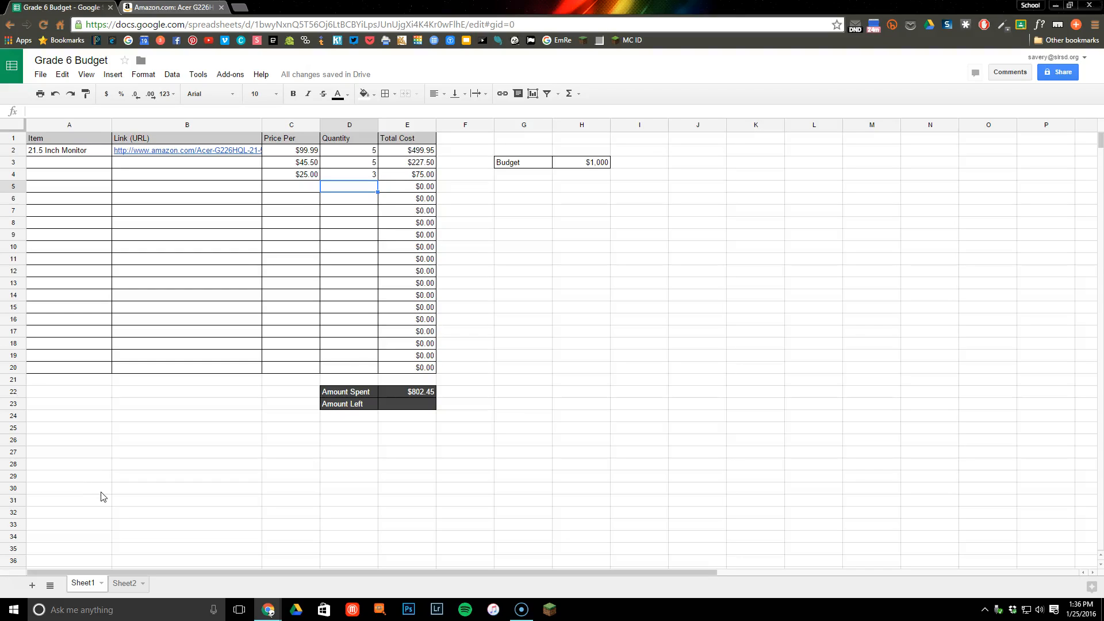
{"action": "mouse_move", "coordinate": [407, 402]}
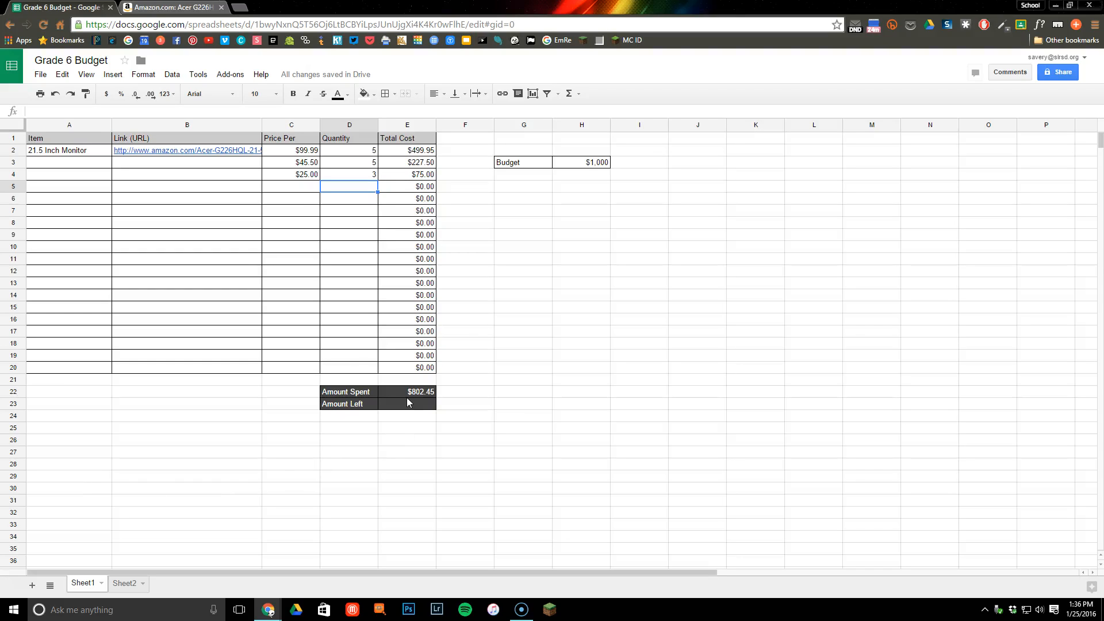
{"action": "mouse_move", "coordinate": [345, 406]}
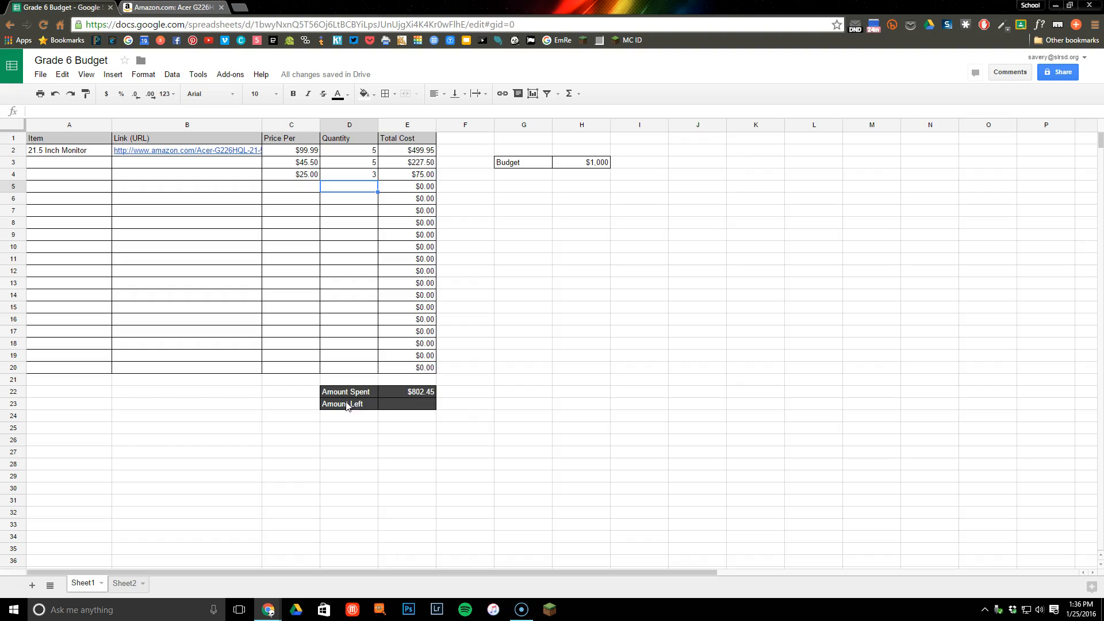
{"action": "mouse_move", "coordinate": [342, 409]}
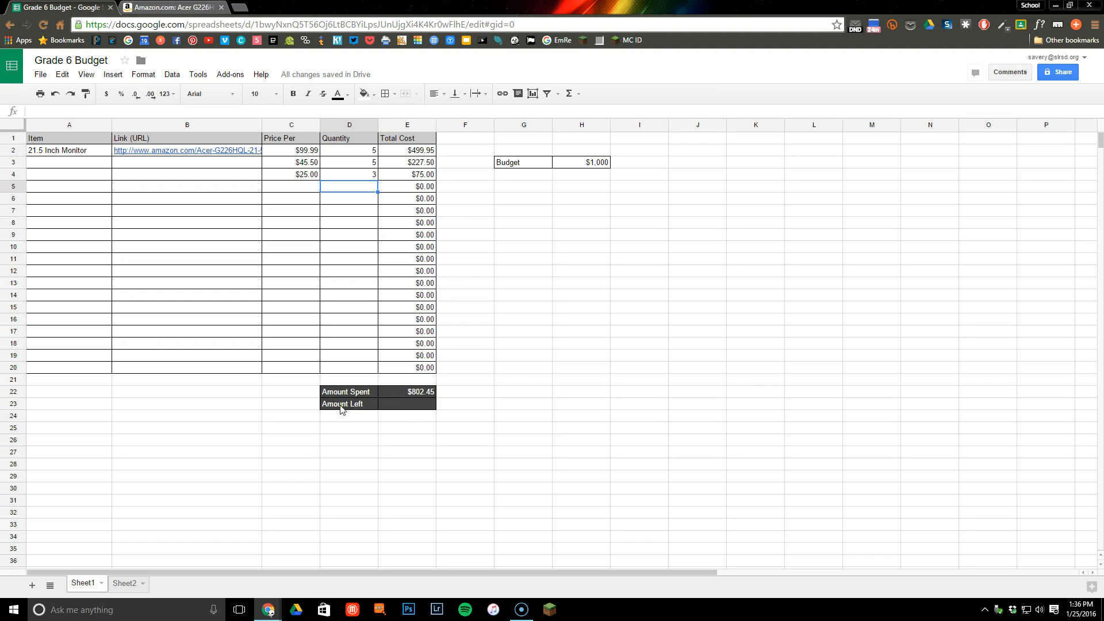
{"action": "mouse_move", "coordinate": [549, 196]}
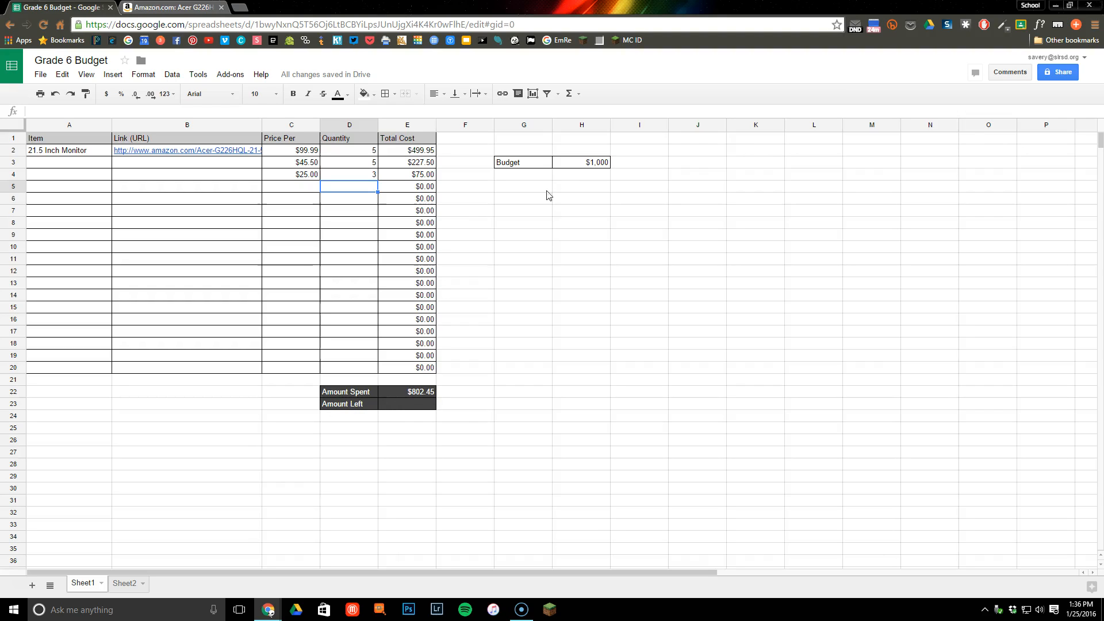
{"action": "mouse_move", "coordinate": [600, 168]}
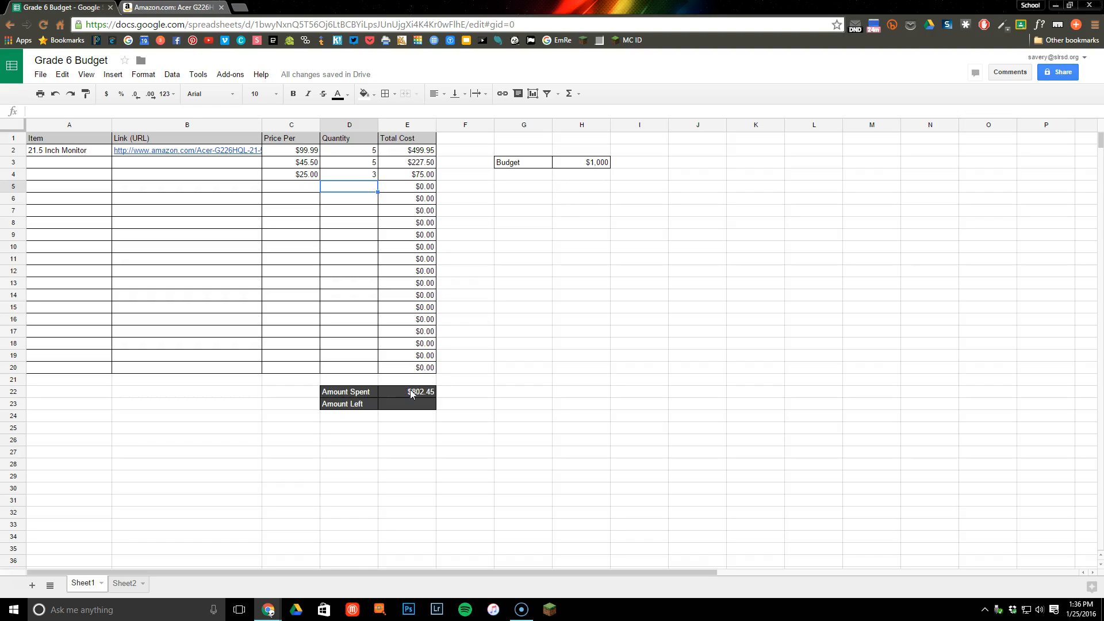
{"action": "mouse_move", "coordinate": [407, 410]}
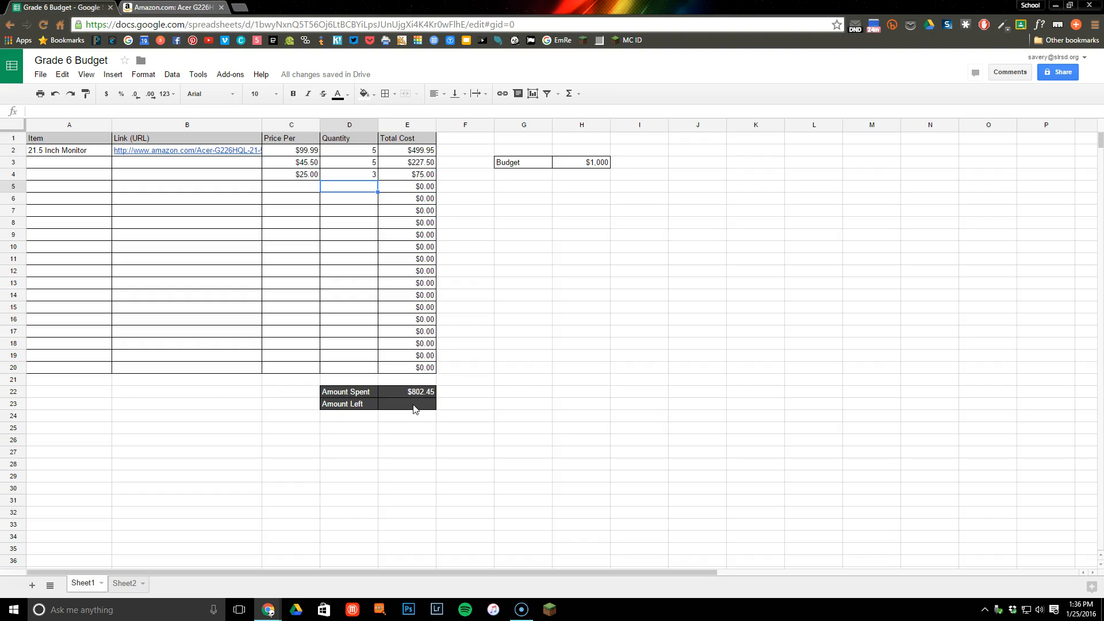
Enter =H3-E22 in Amount Left so it shows $1,000 minus Amount Spent, $197.55.
{"action": "left_click", "coordinate": [407, 404]}
{"action": "type", "text": "="}
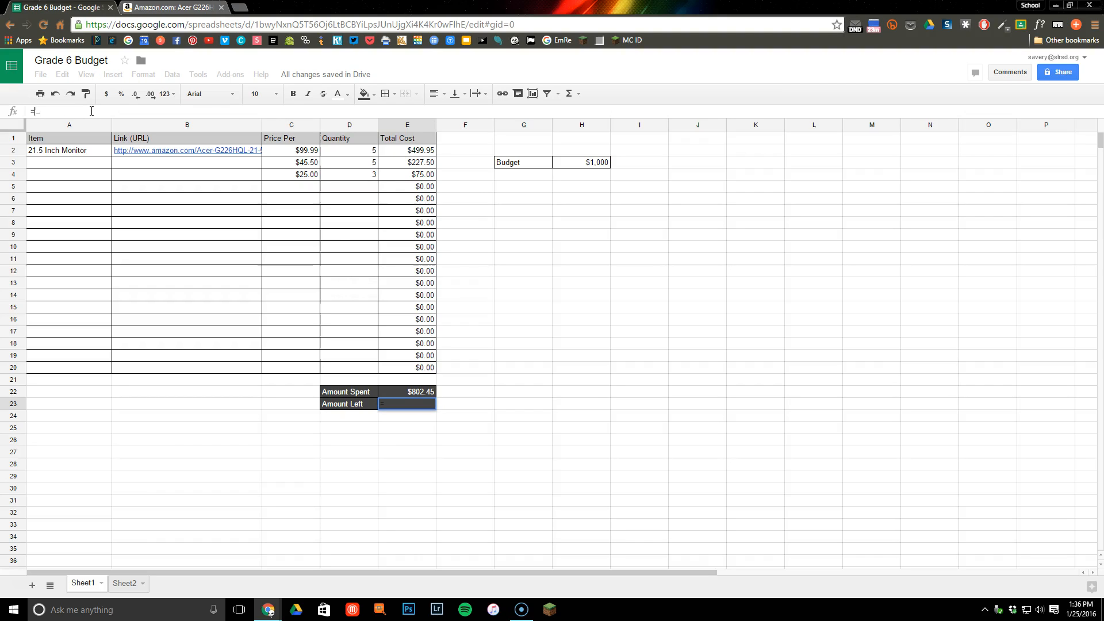
{"action": "mouse_move", "coordinate": [577, 129]}
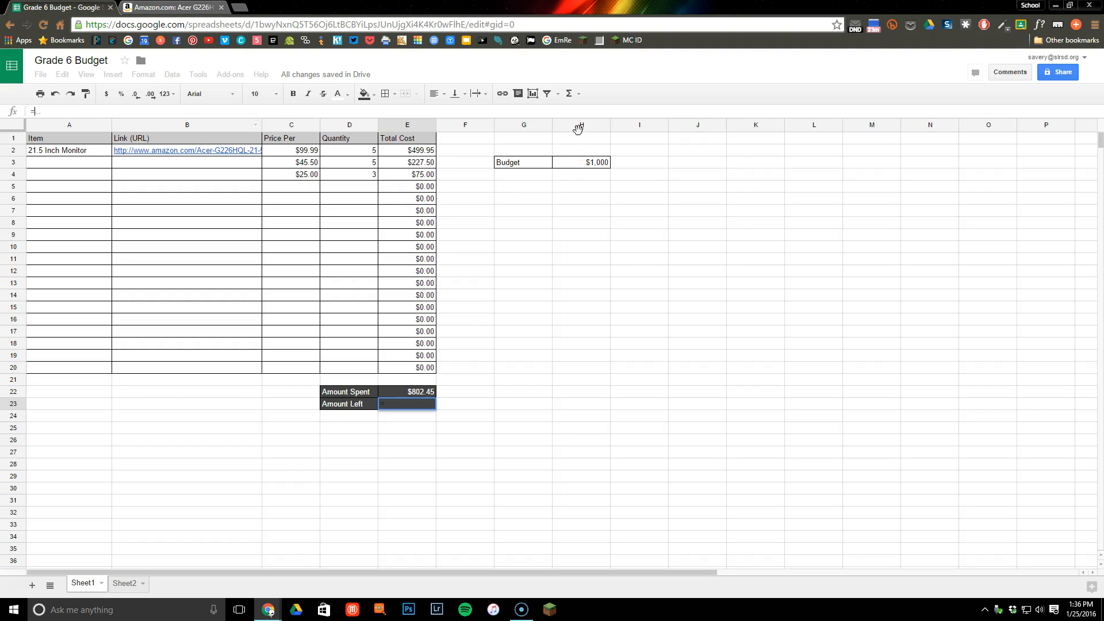
{"action": "left_click", "coordinate": [582, 162]}
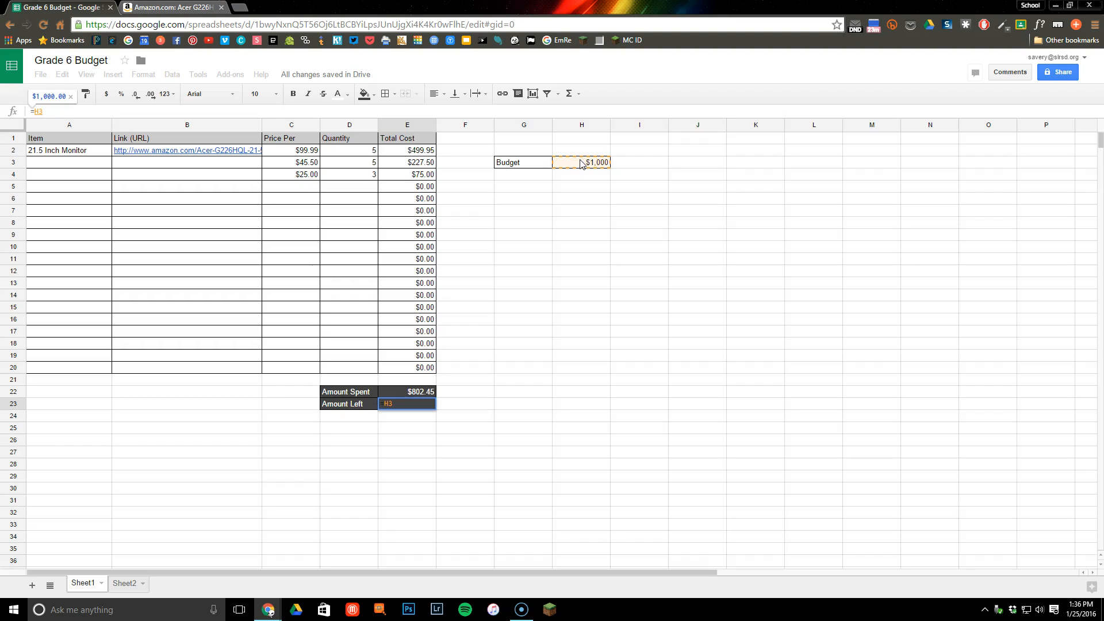
{"action": "type", "text": "-"}
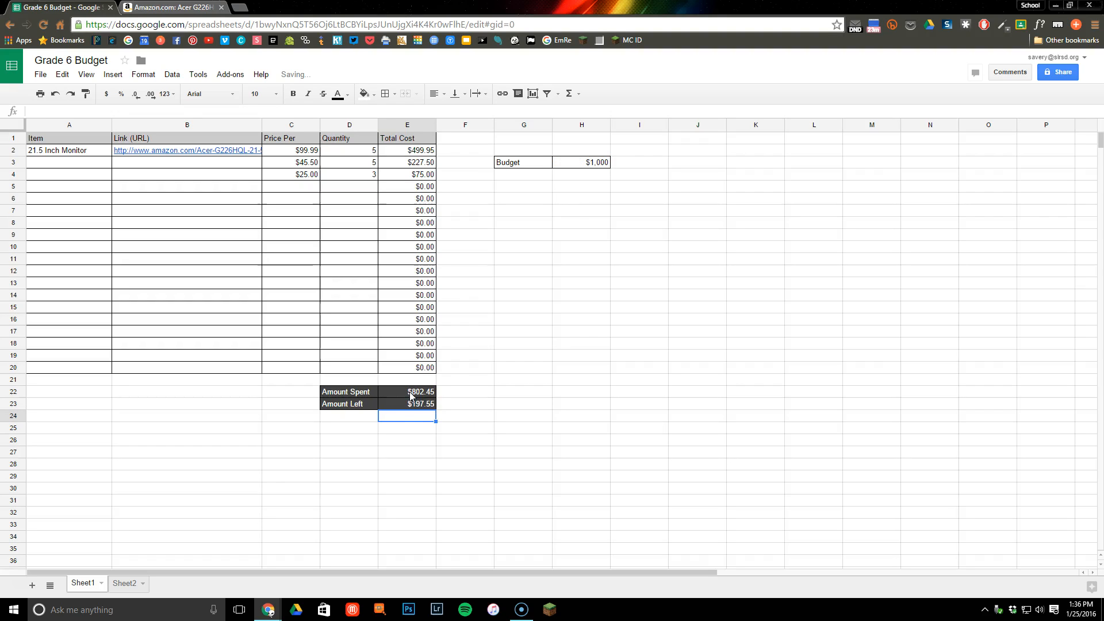
{"action": "mouse_move", "coordinate": [420, 408]}
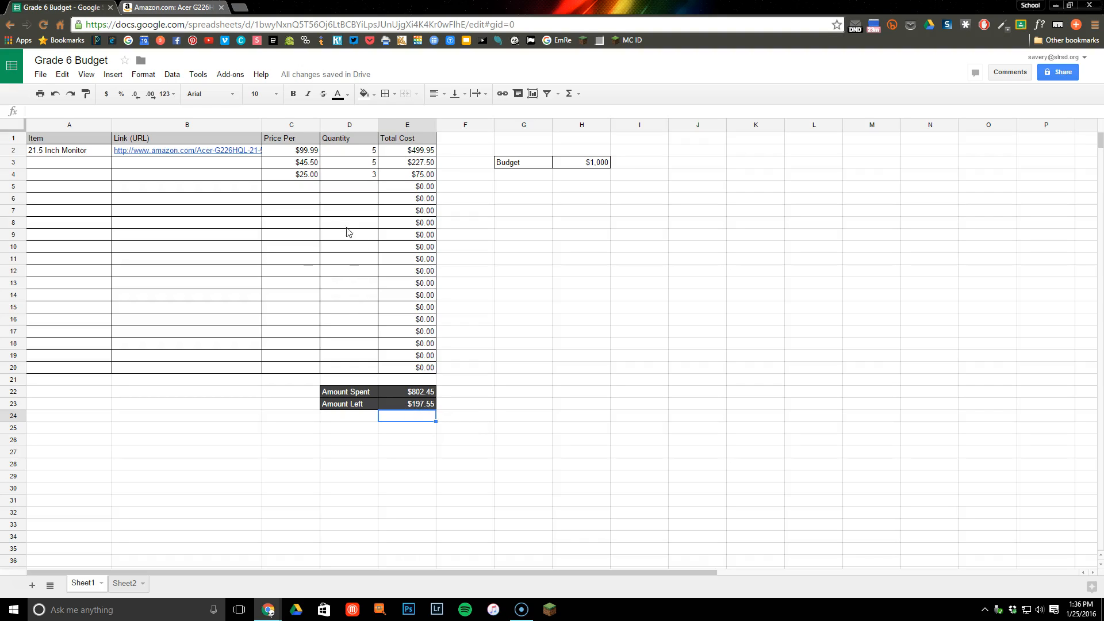
Change the third item's quantity to 2 (Amount Left $222.55) and begin an $85 price in row 5.
{"action": "left_click", "coordinate": [349, 173]}
{"action": "type", "text": "2"}
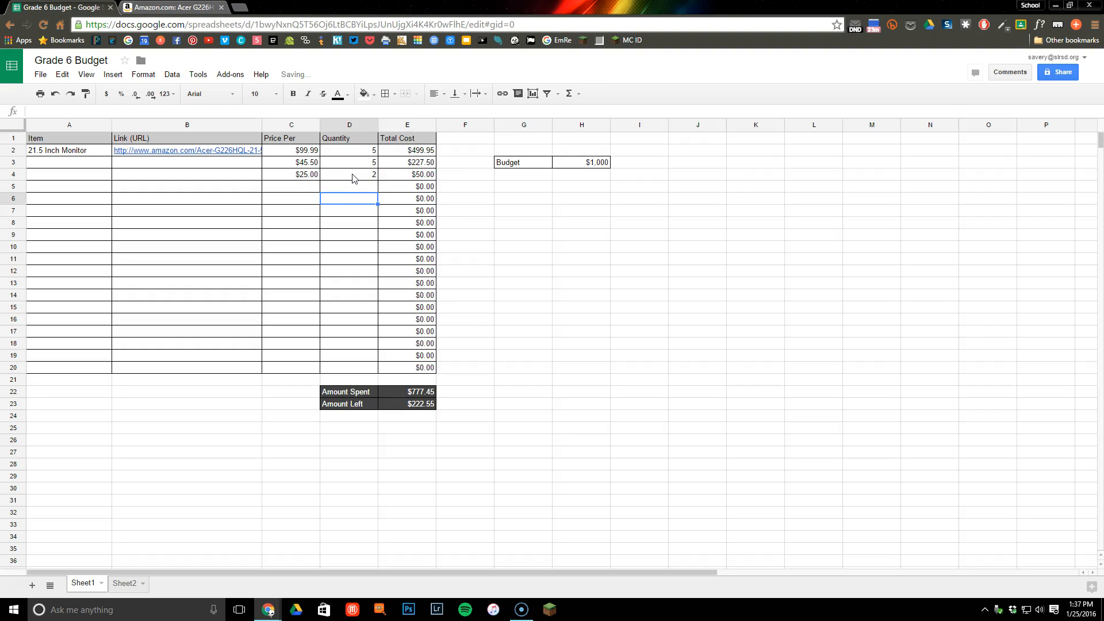
{"action": "left_click", "coordinate": [349, 174]}
{"action": "type", "text": "$"}
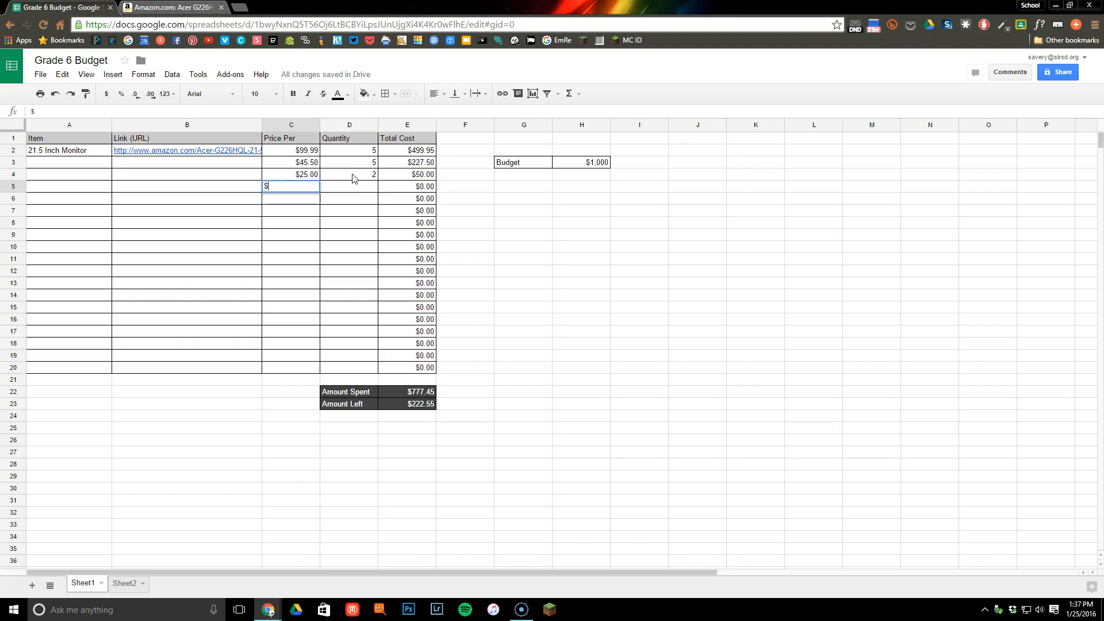
{"action": "type", "text": "85."}
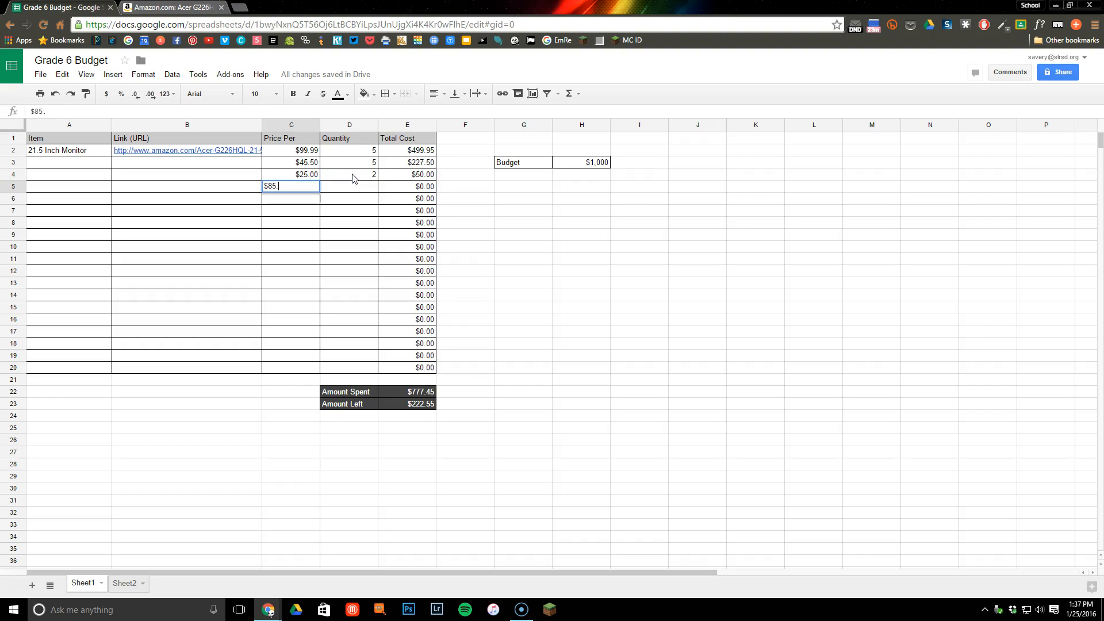